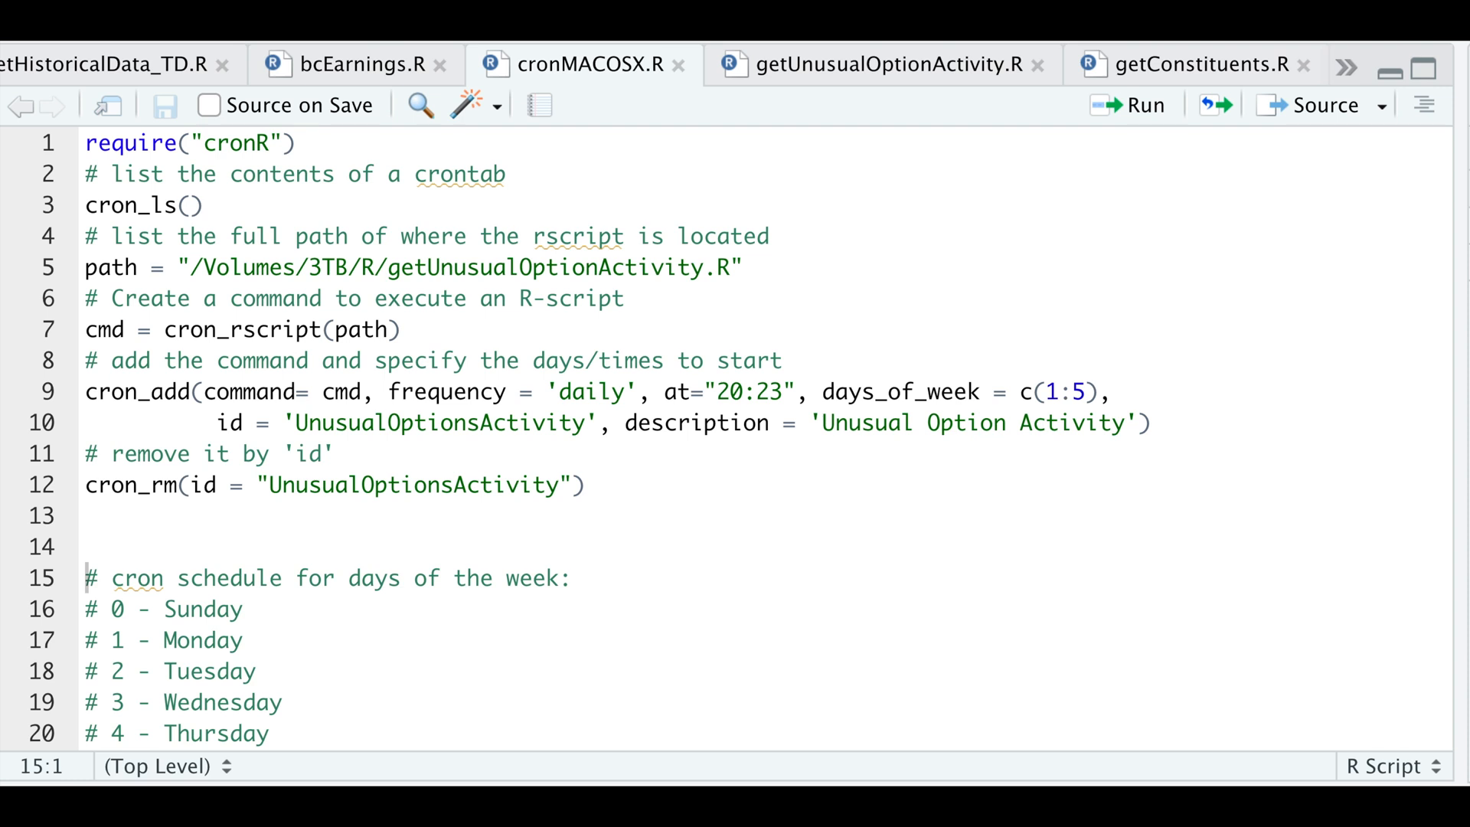
pyautogui.moveTo(337, 156)
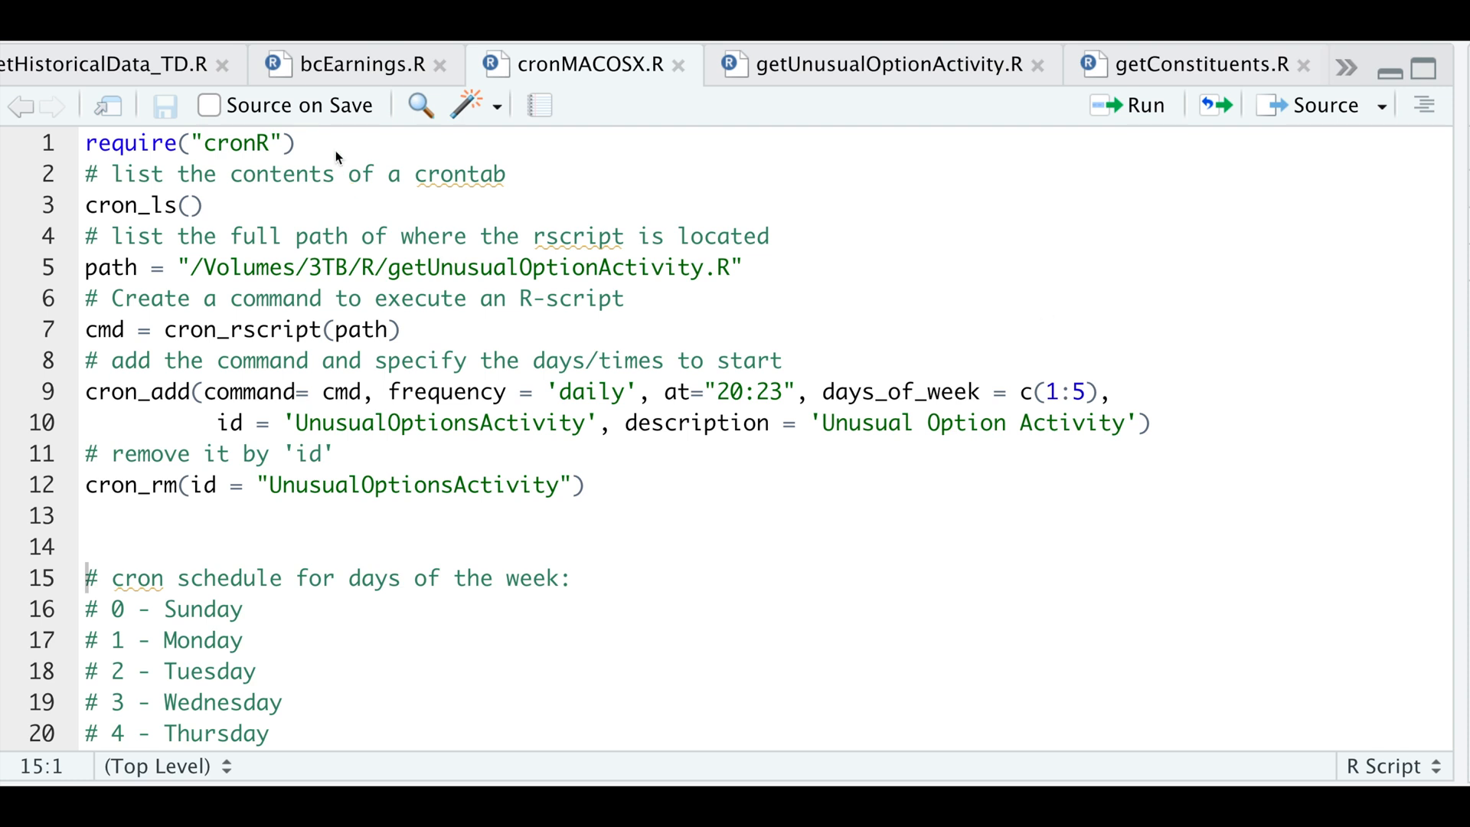
# Run the cron_ls() line of cronMACOSX.R to list existing cron jobs.
pyautogui.click(300, 142)
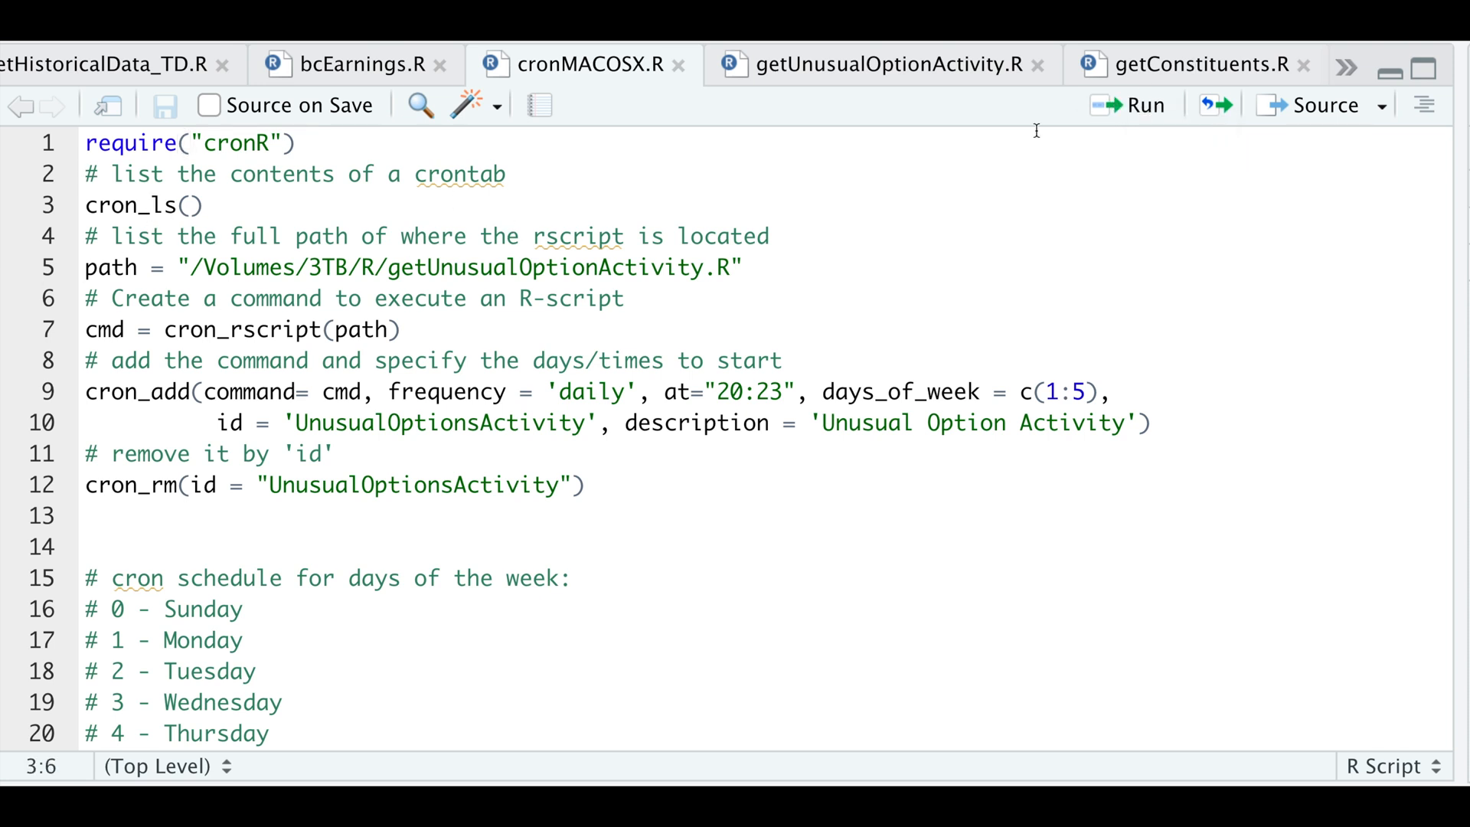
pyautogui.click(1130, 104)
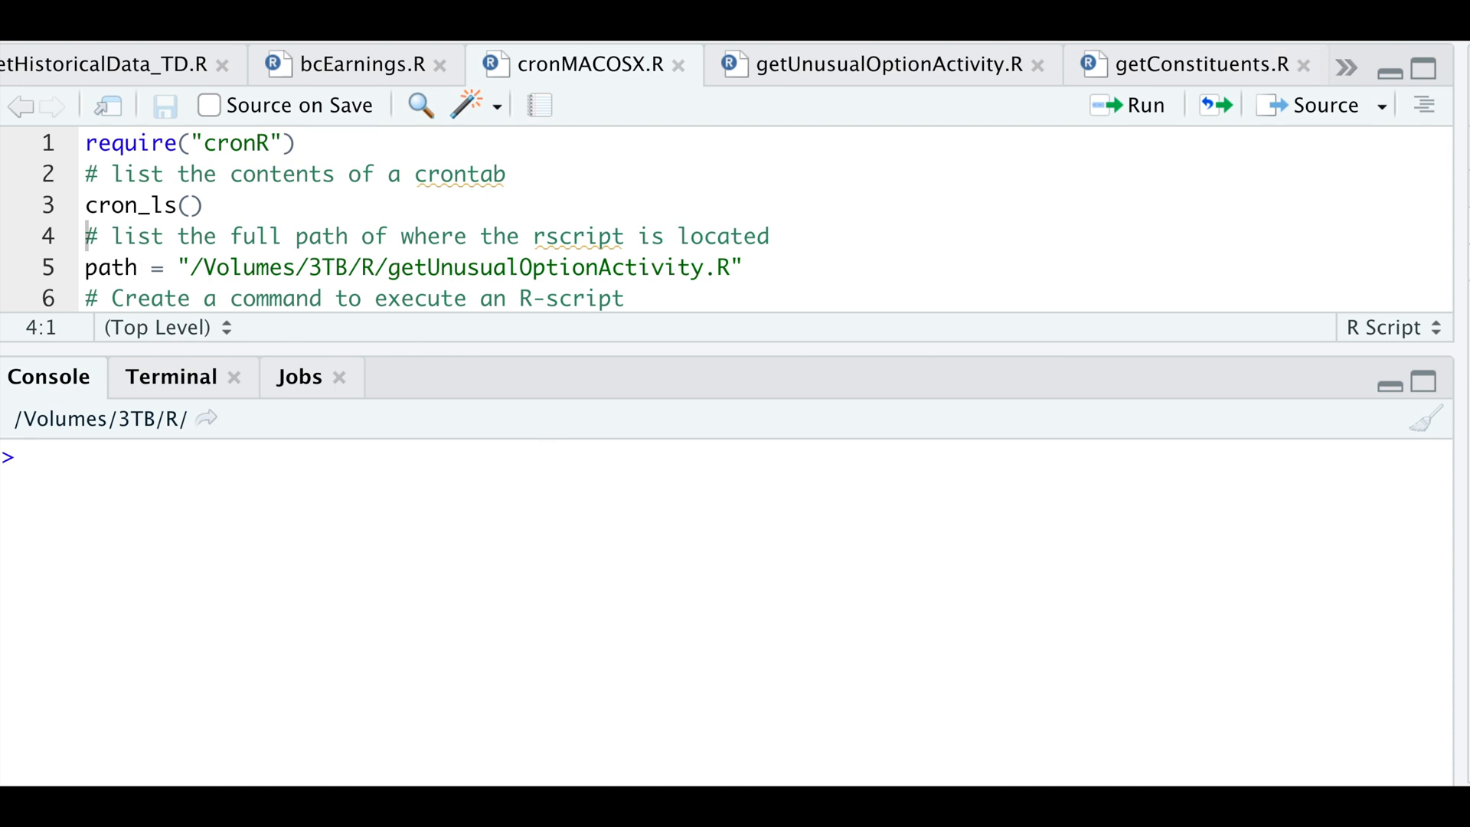
pyautogui.moveTo(907, 119)
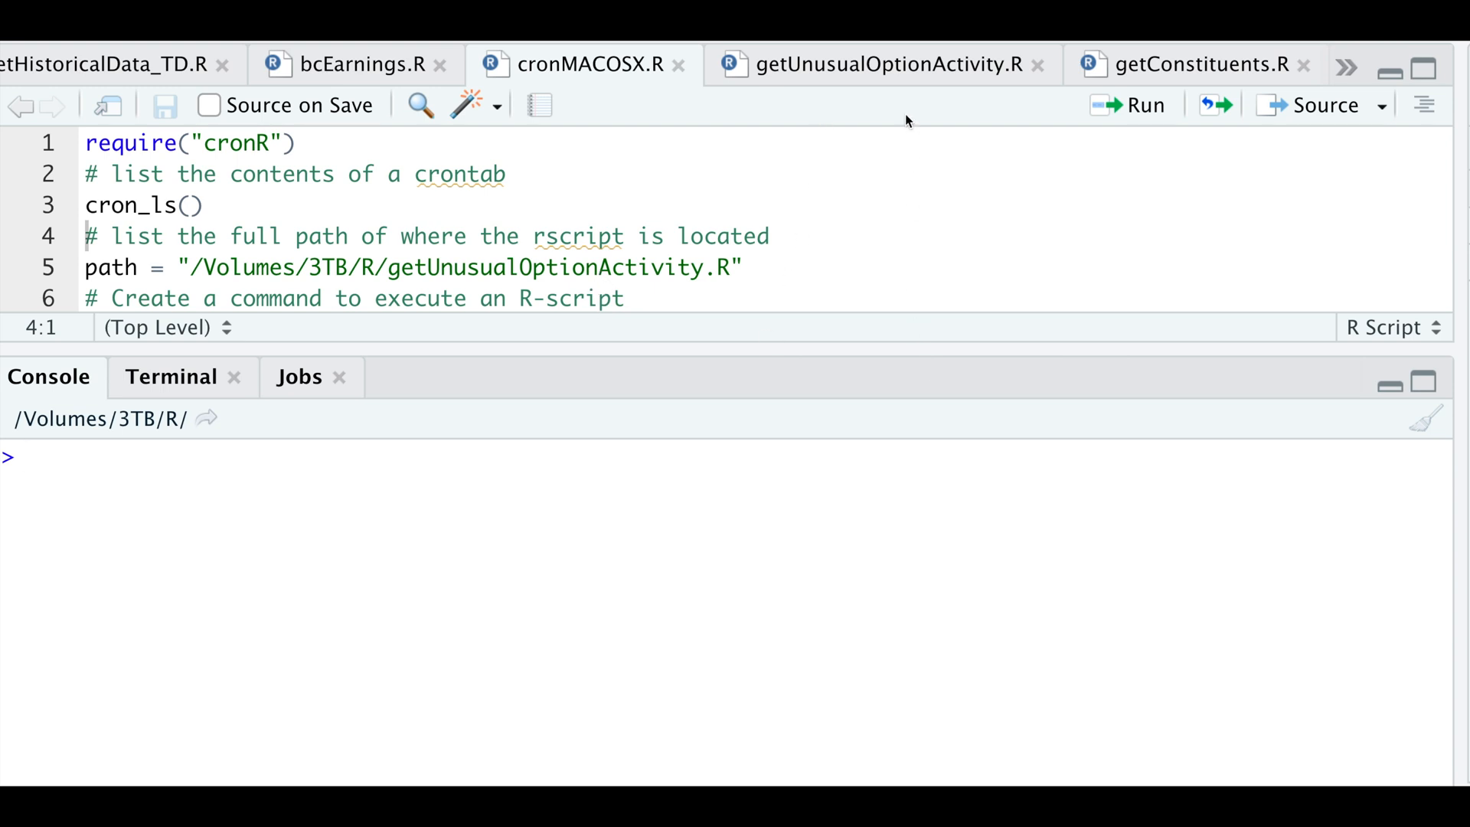
# Review the getUnusualOptionActivity.R script, then return to cronMACOSX.R.
pyautogui.click(882, 64)
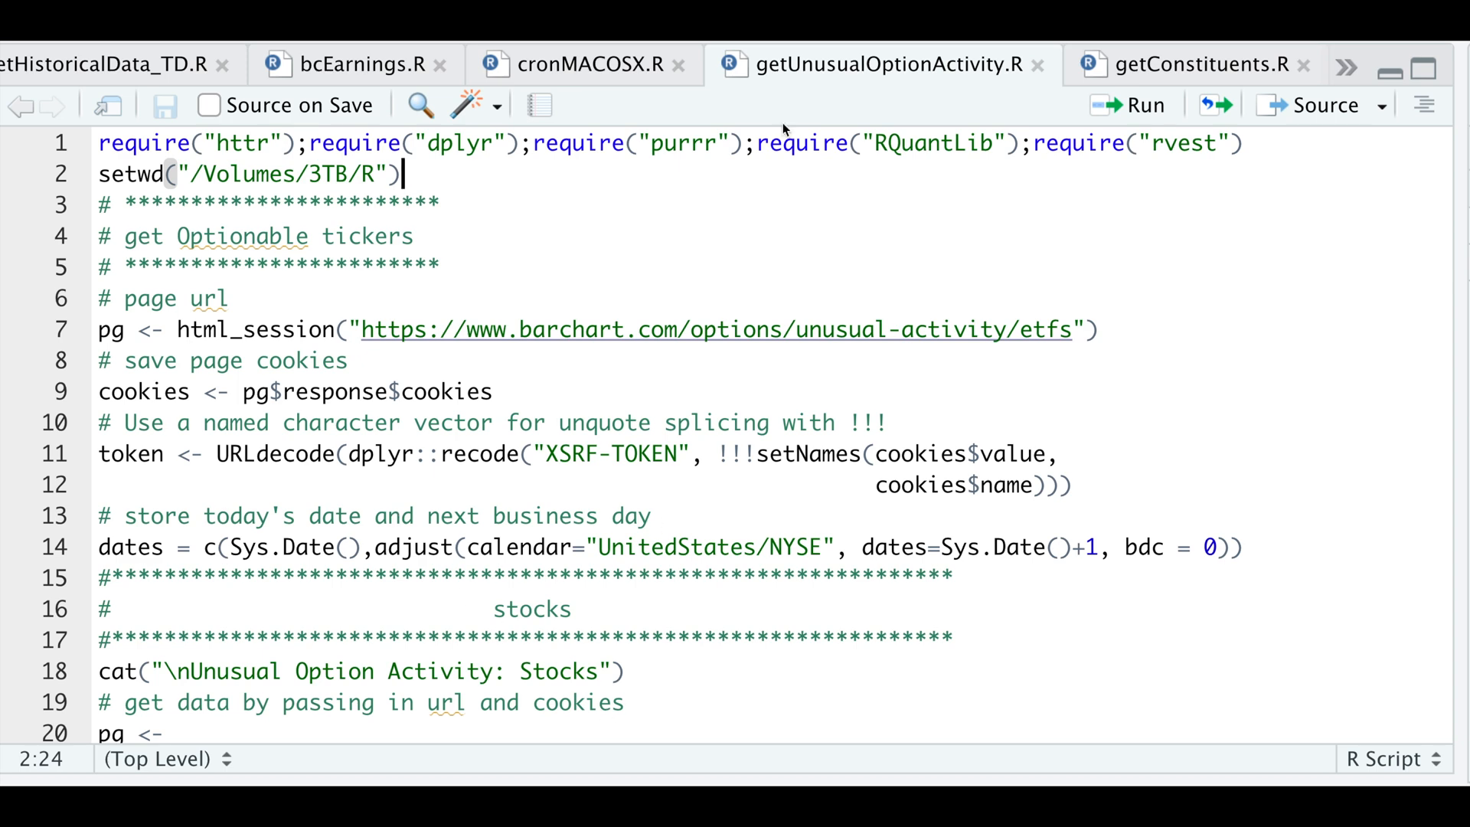
pyautogui.click(579, 63)
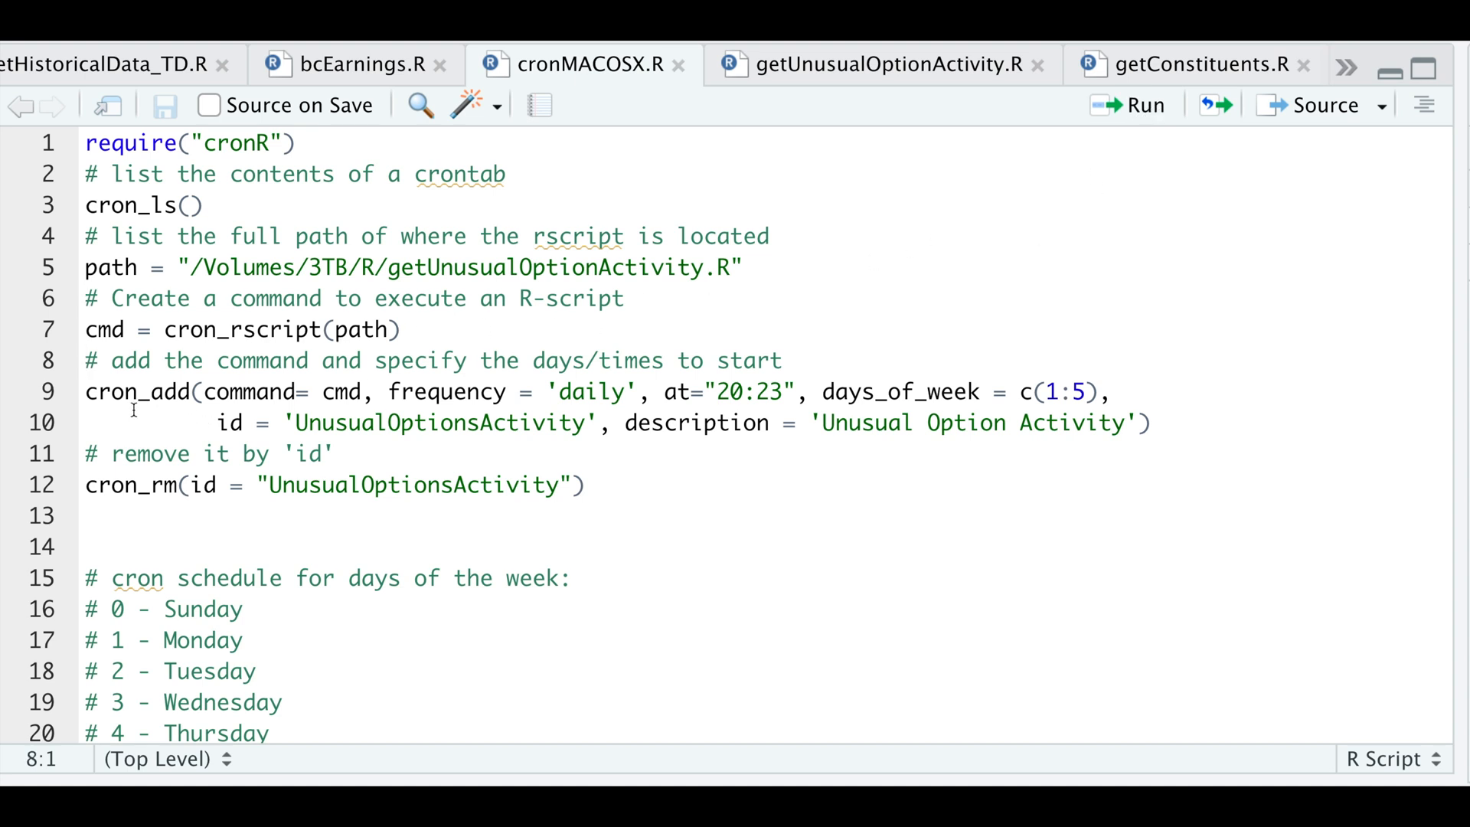
pyautogui.moveTo(172, 418)
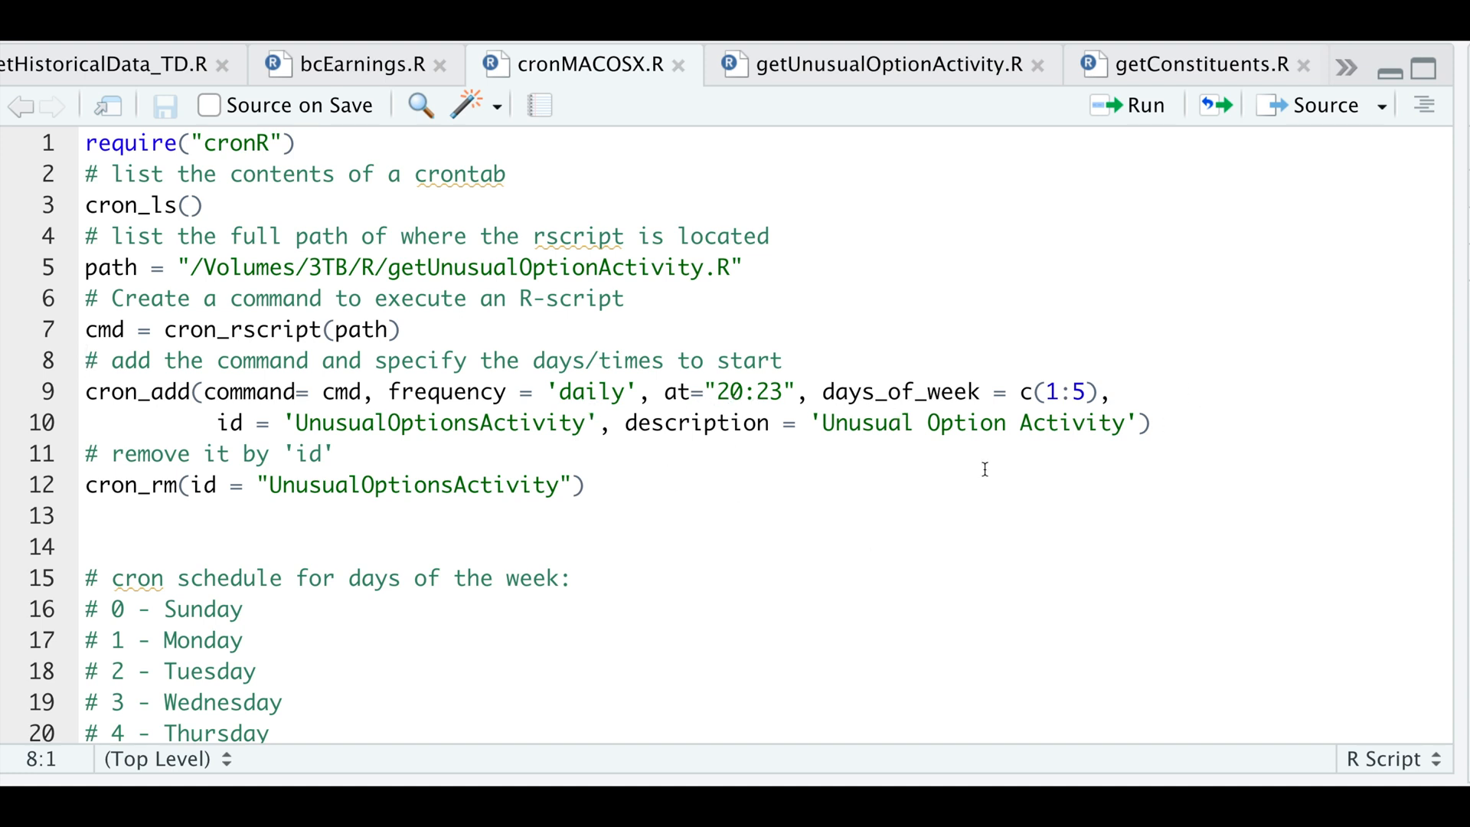
# Scroll down to reveal the day-of-week reference comments (0–7, Sunday through Sunday).
pyautogui.scroll(-3)
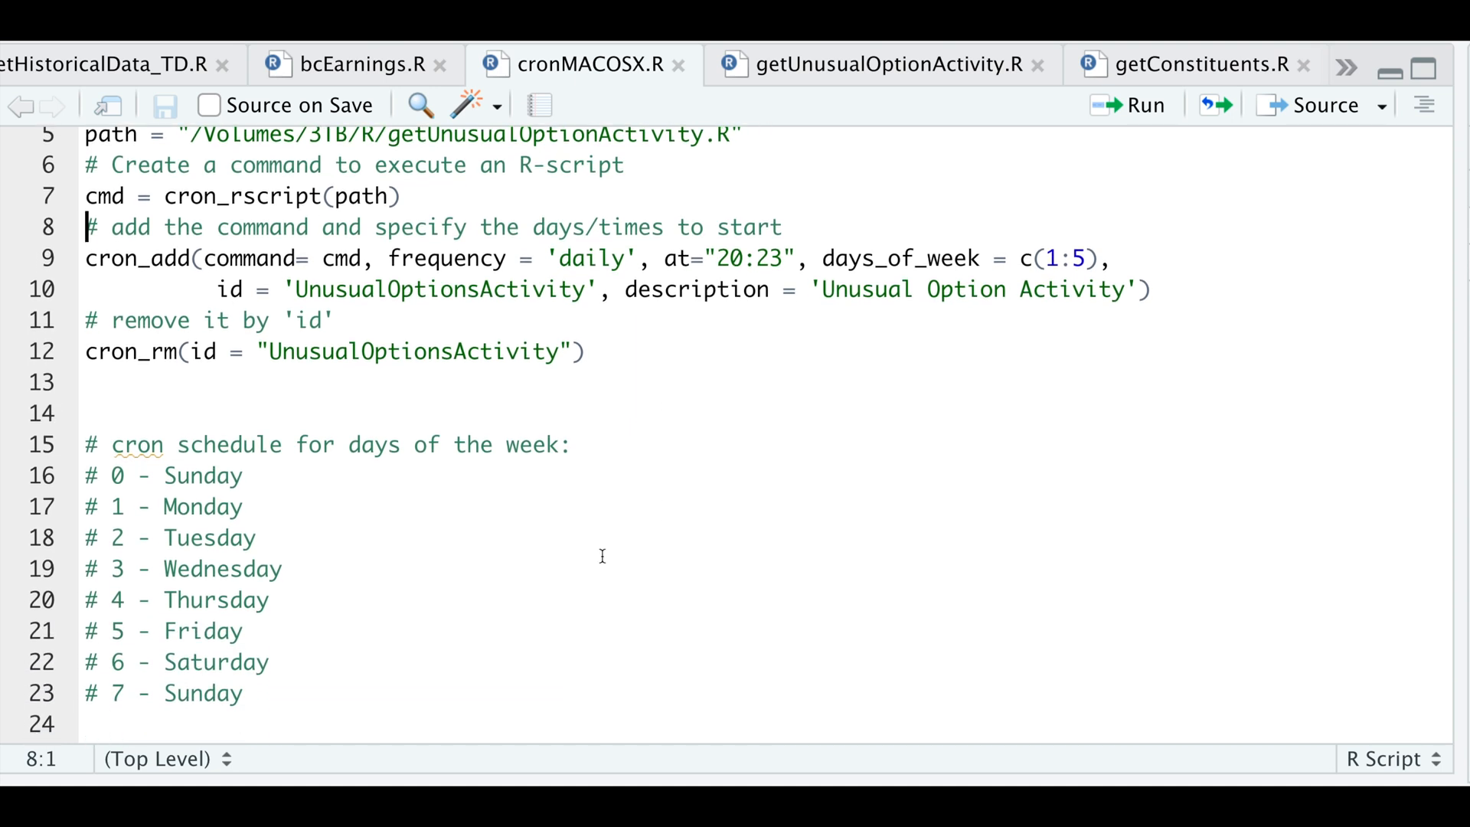
pyautogui.moveTo(156, 661)
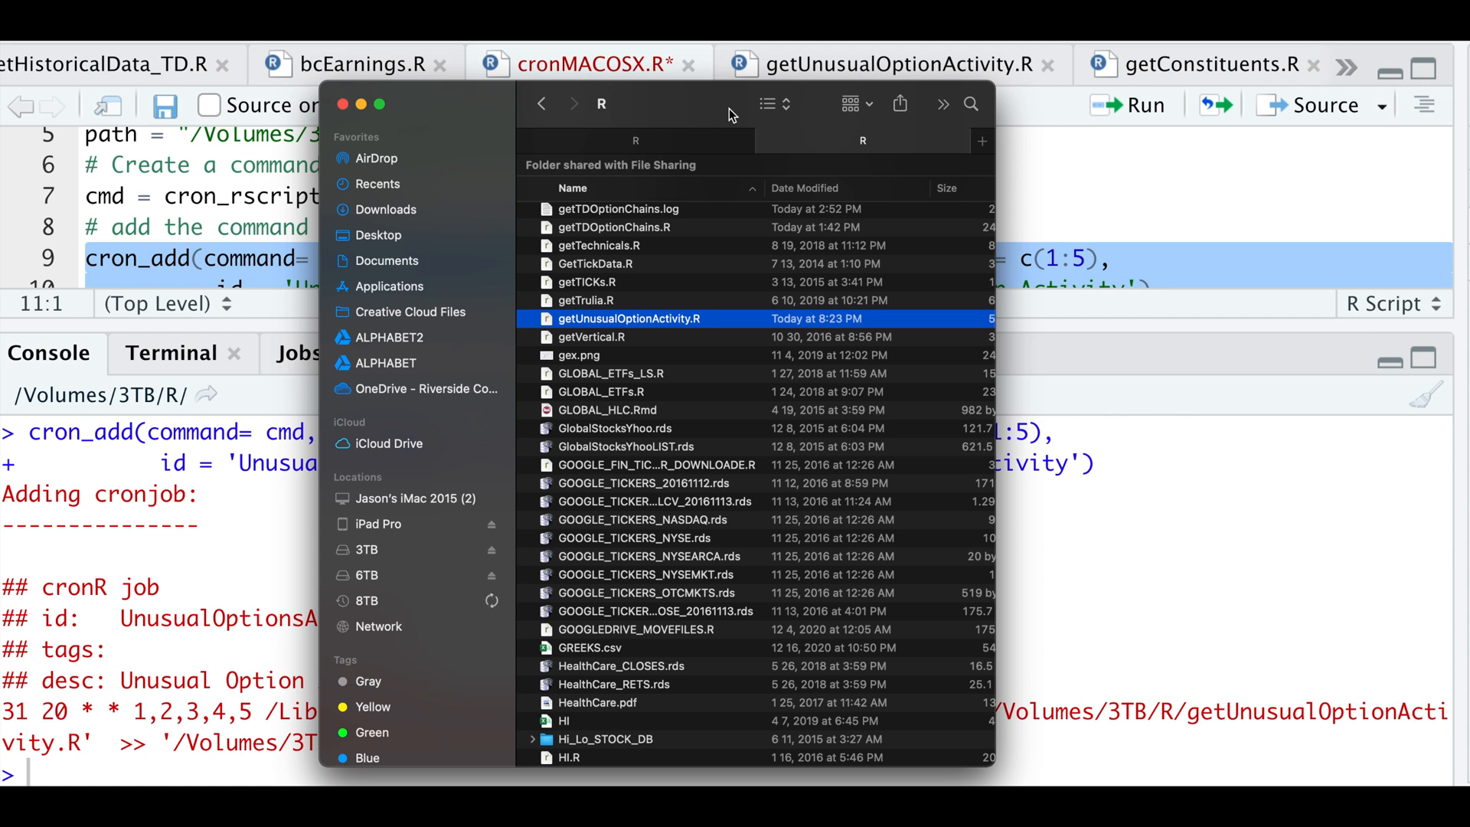
pyautogui.moveTo(711, 359)
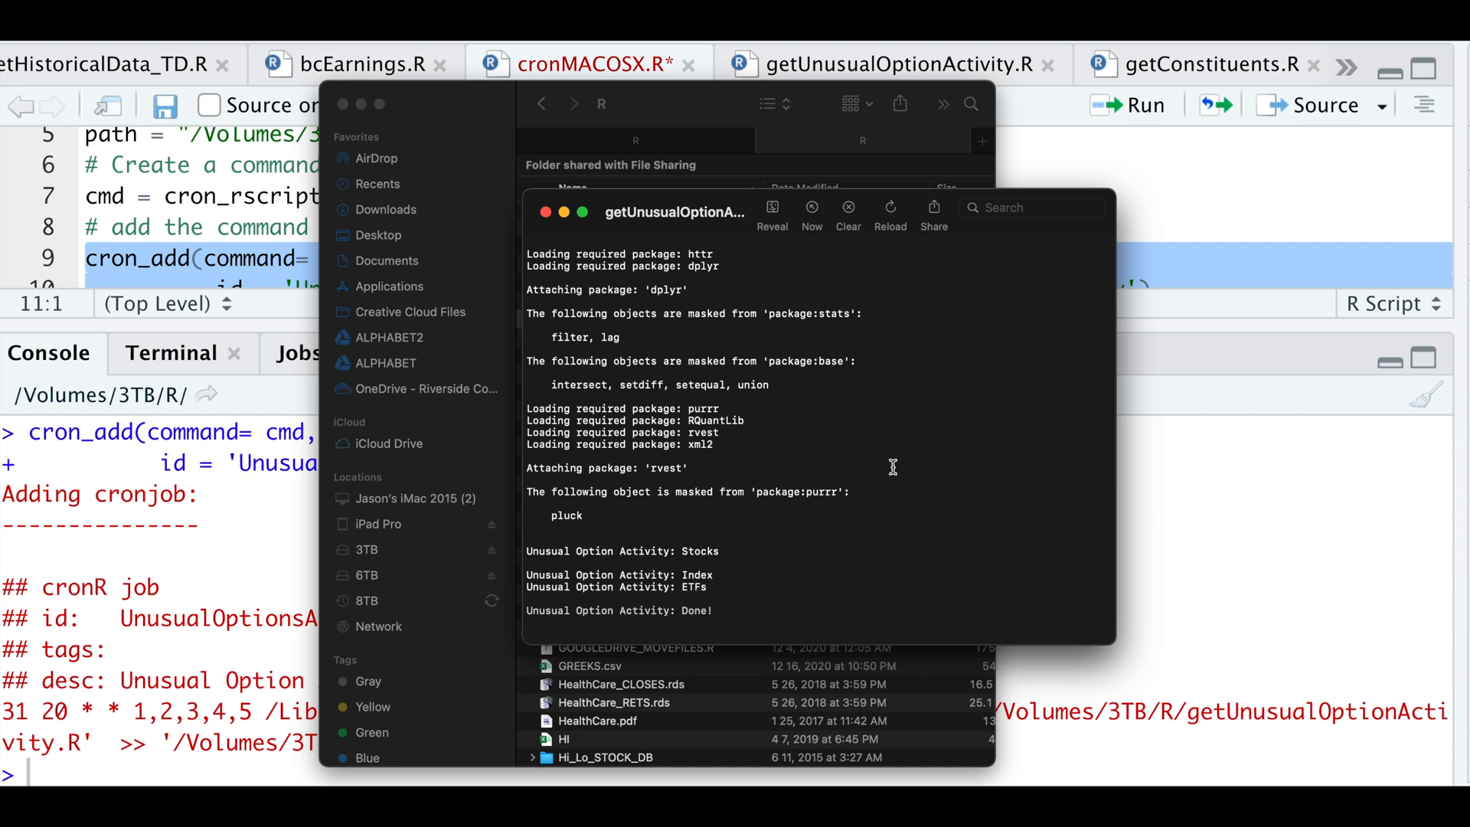
pyautogui.moveTo(748, 557)
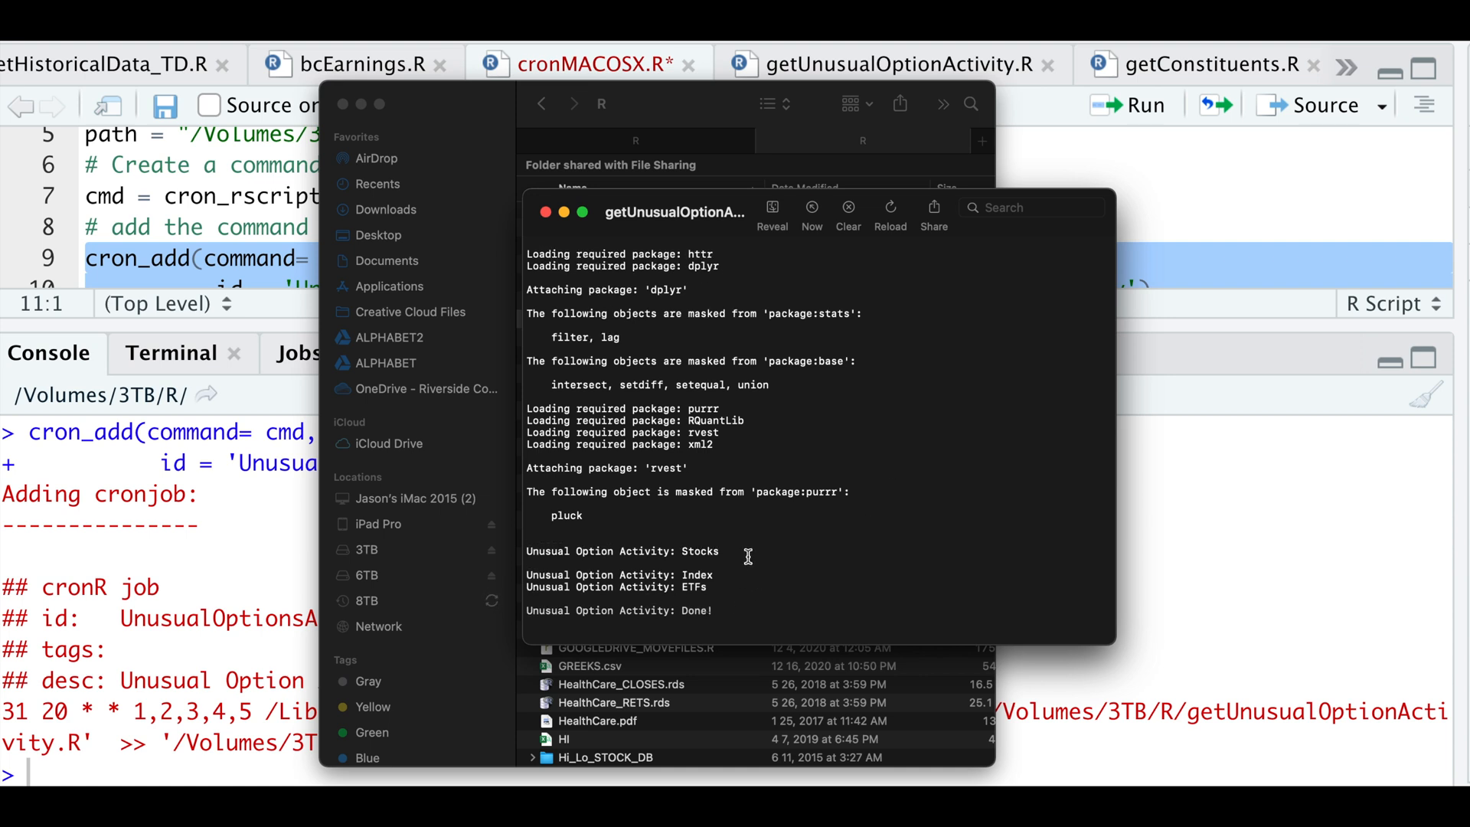
pyautogui.moveTo(729, 631)
pyautogui.write('cron_rm(id = "UnusualOptionsActivity")')
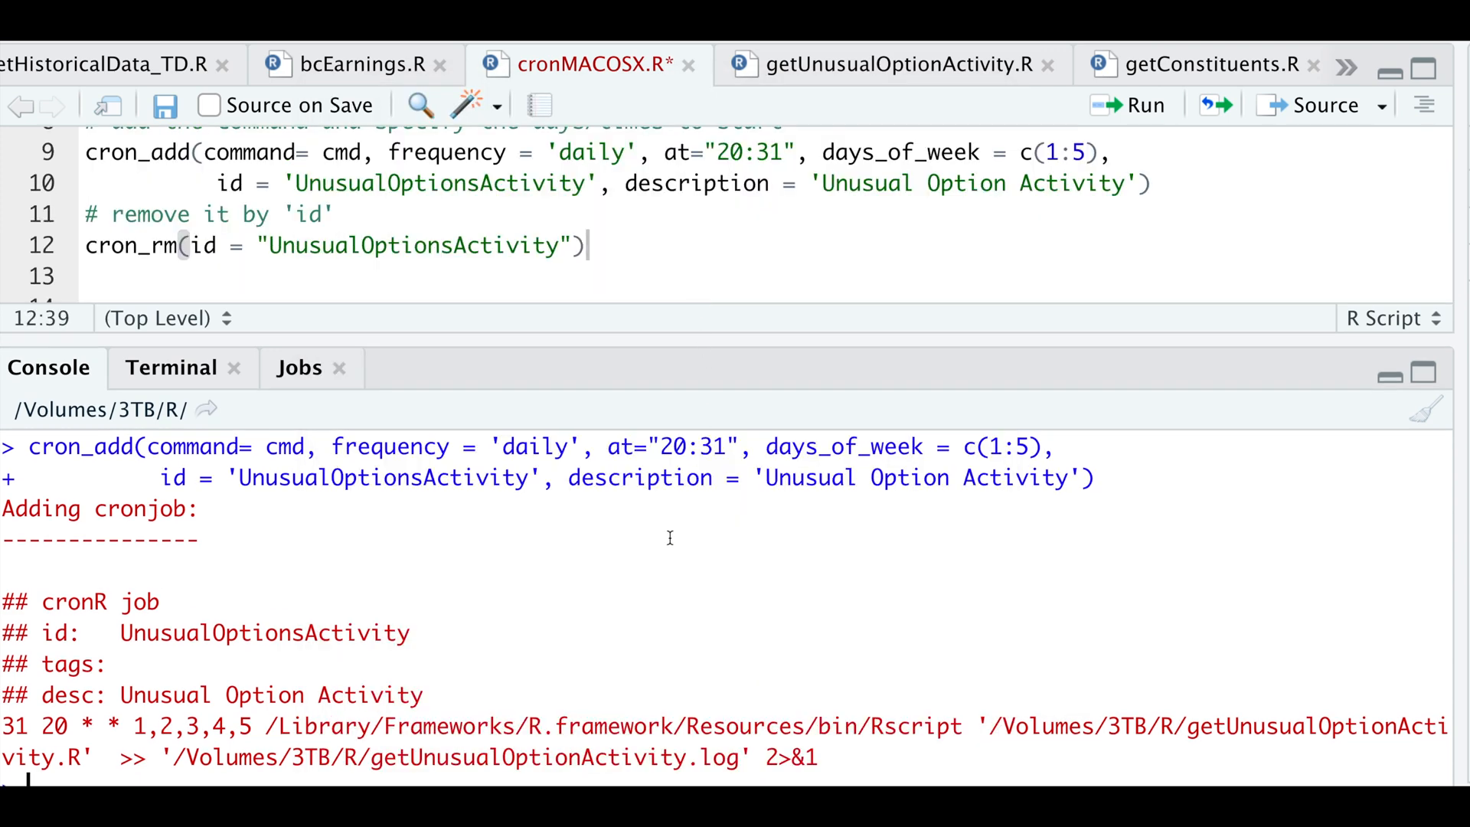
# Clear the console and run cron_rm to remove the UnusualOptionsActivity job.
pyautogui.click(1426, 414)
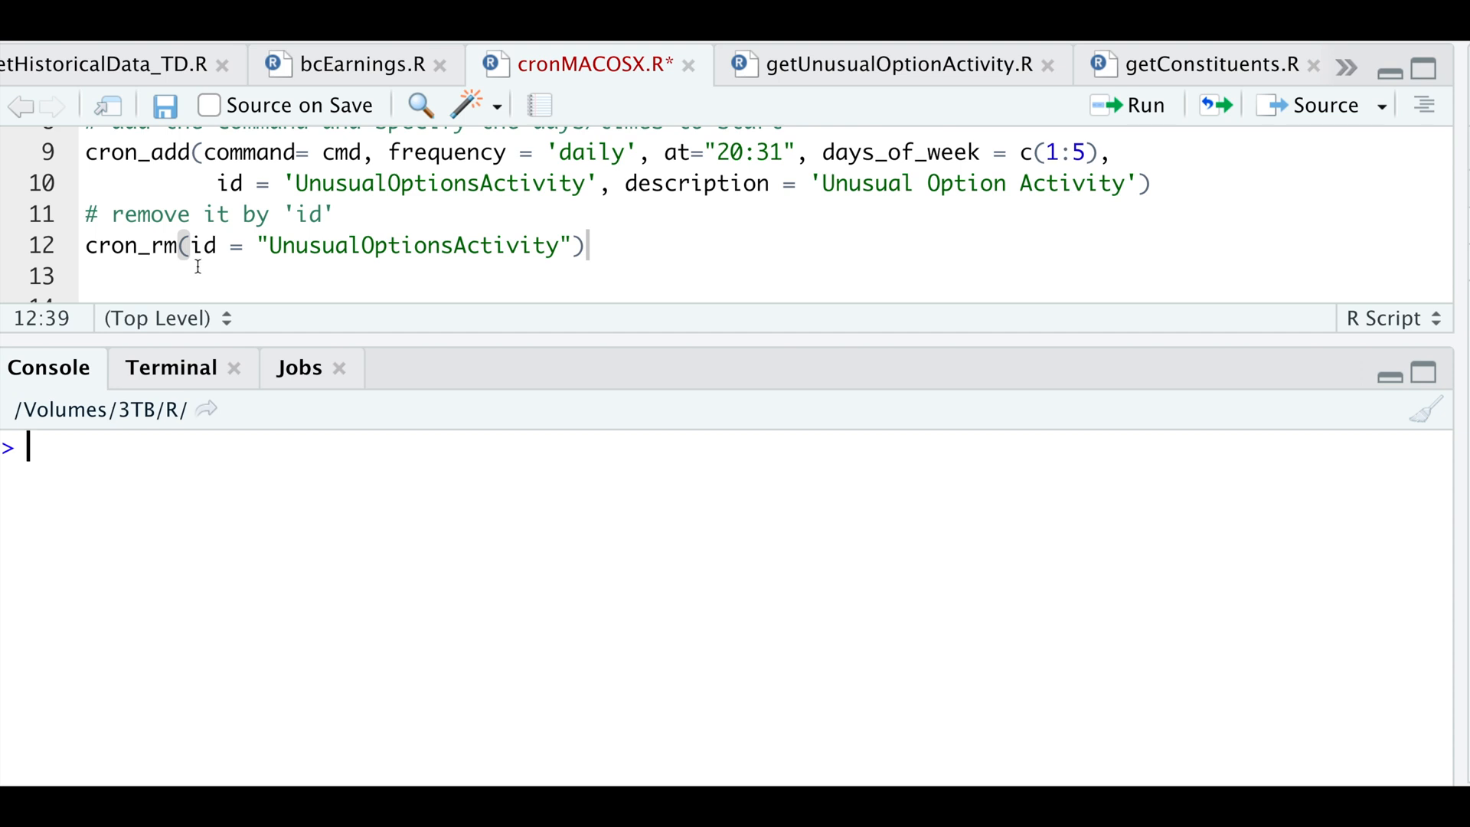
pyautogui.moveTo(515, 268)
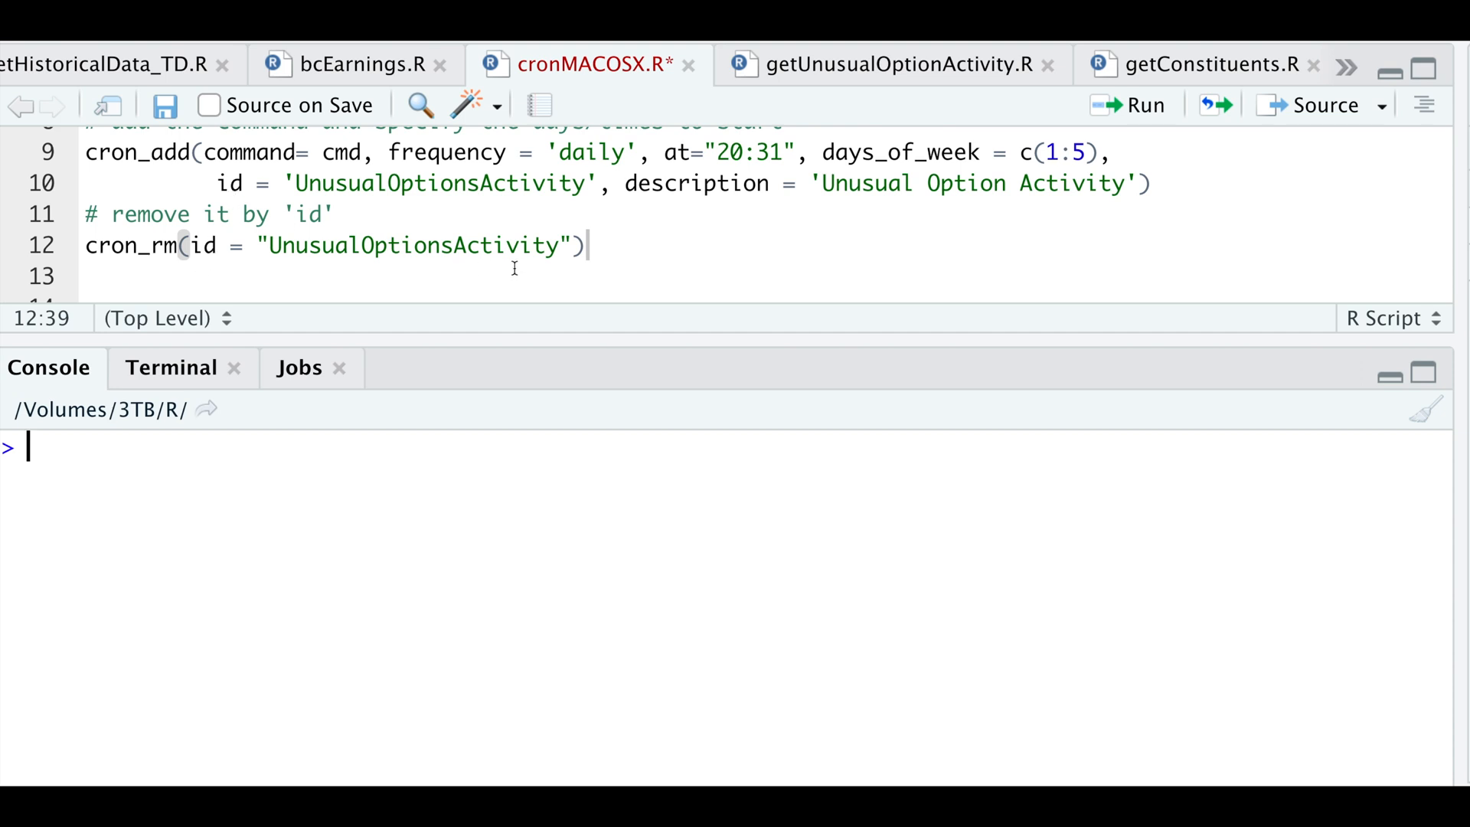
pyautogui.click(1129, 104)
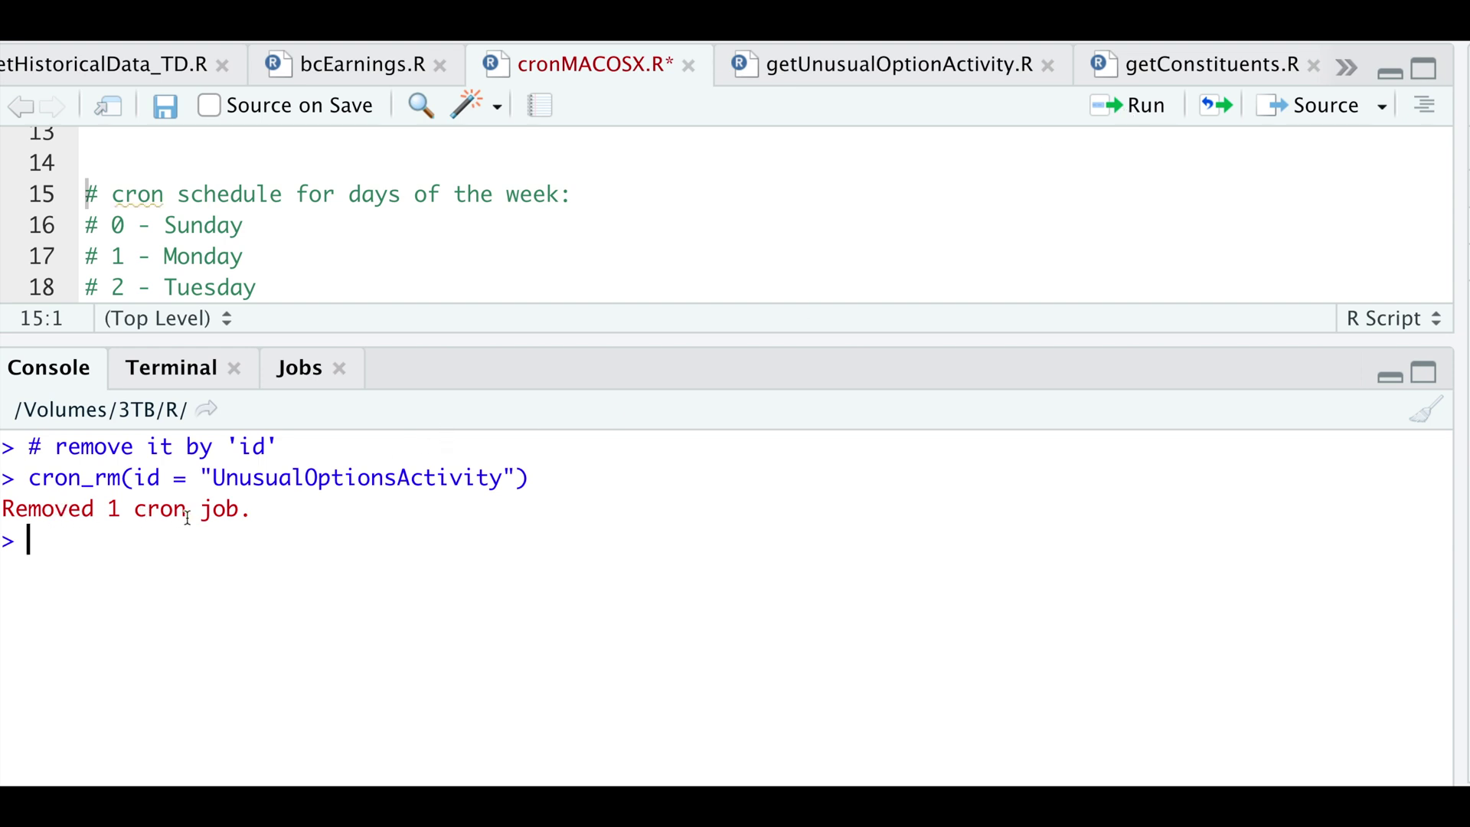
pyautogui.moveTo(400, 255)
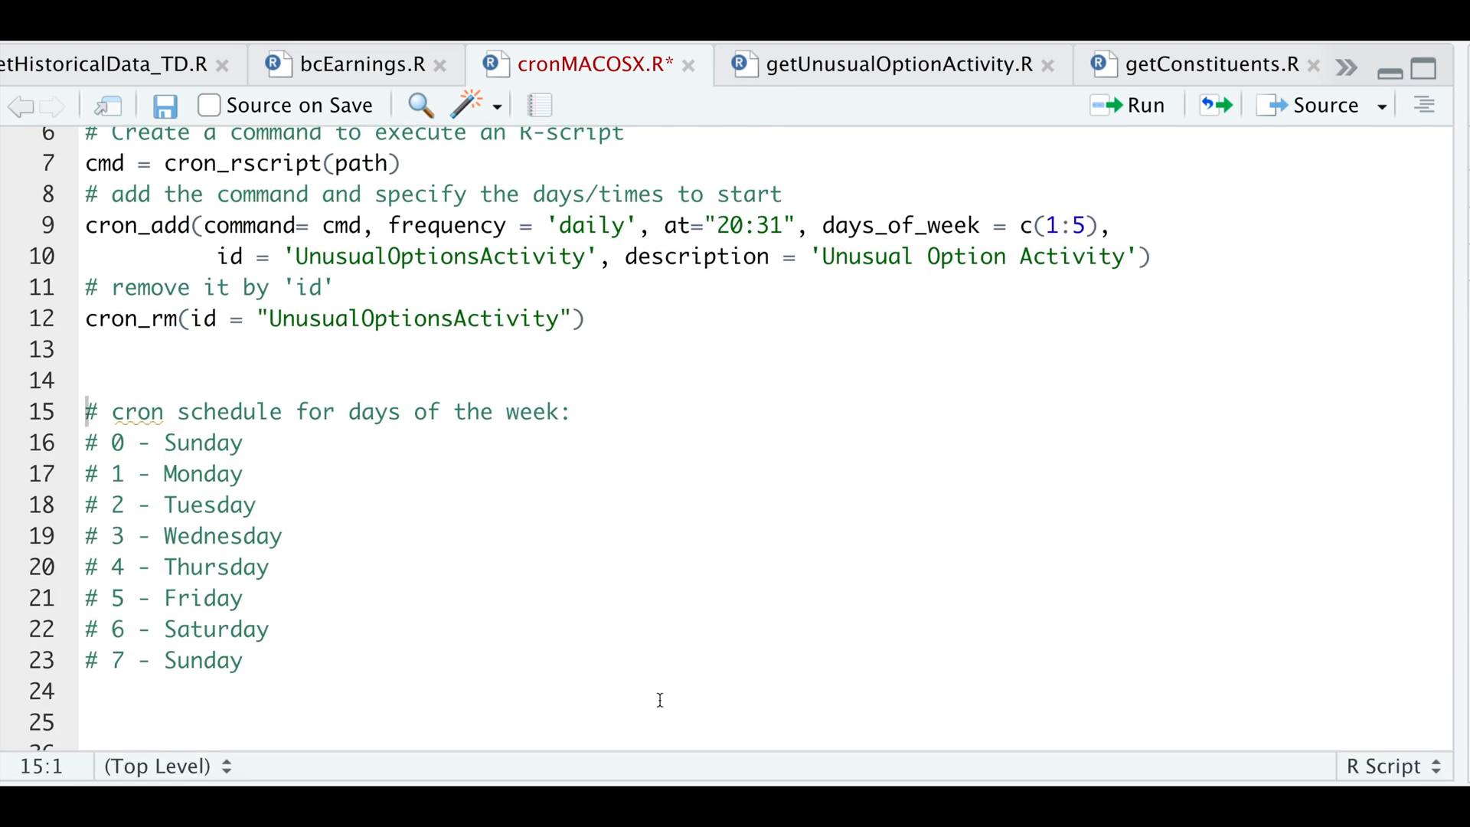
pyautogui.moveTo(671, 248)
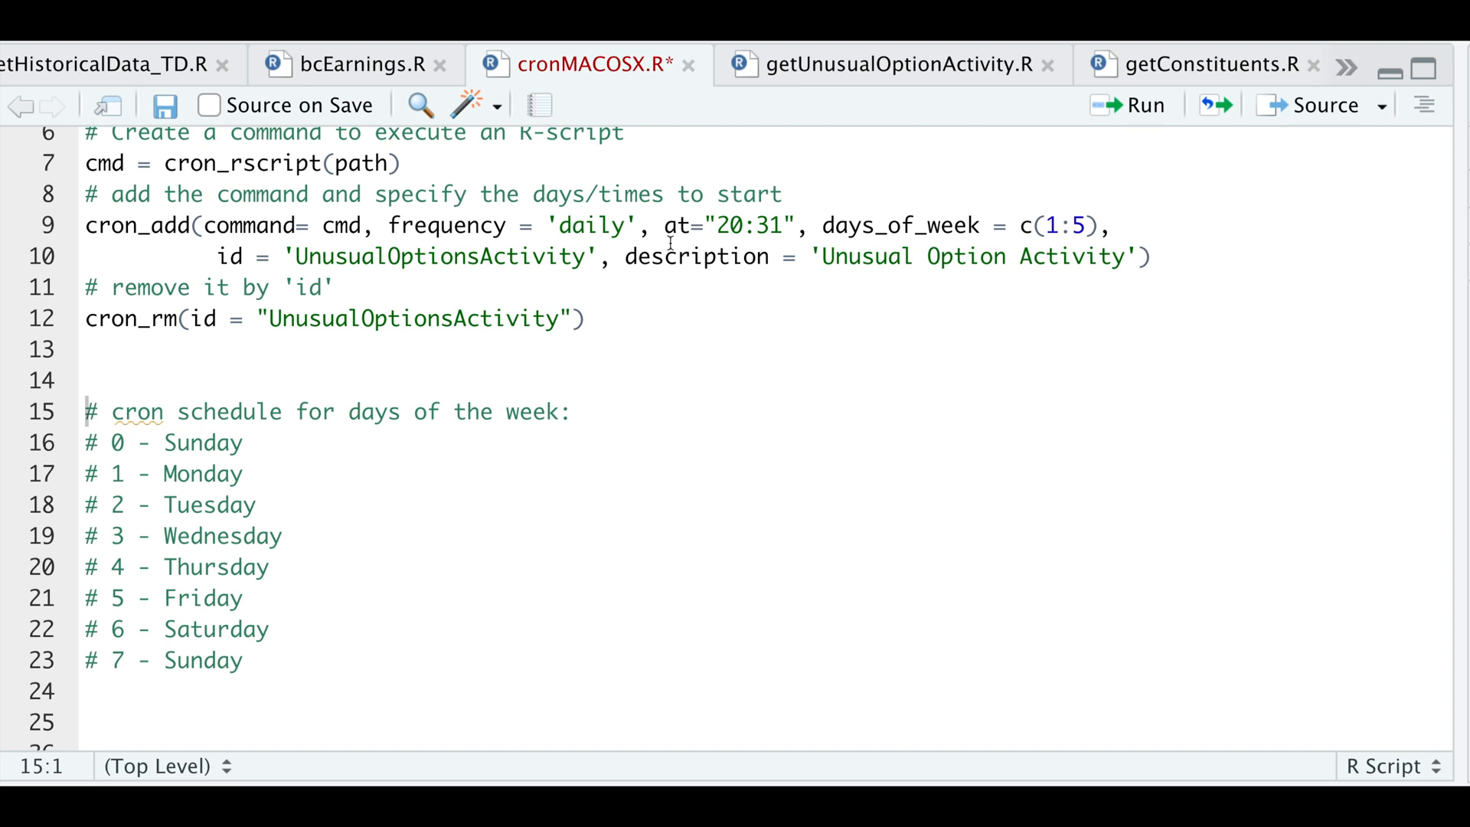
pyautogui.moveTo(640, 318)
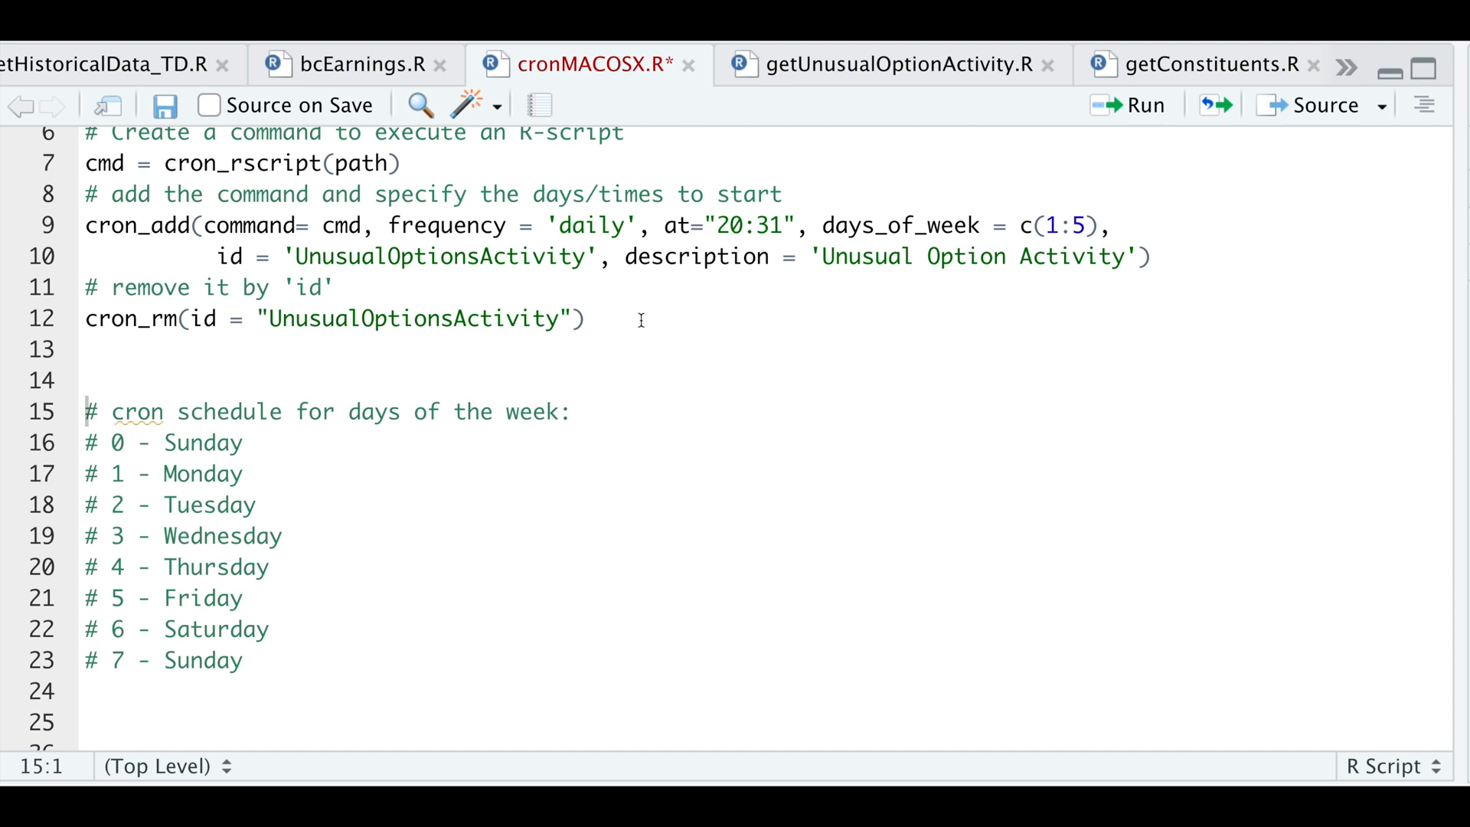
pyautogui.moveTo(945, 296)
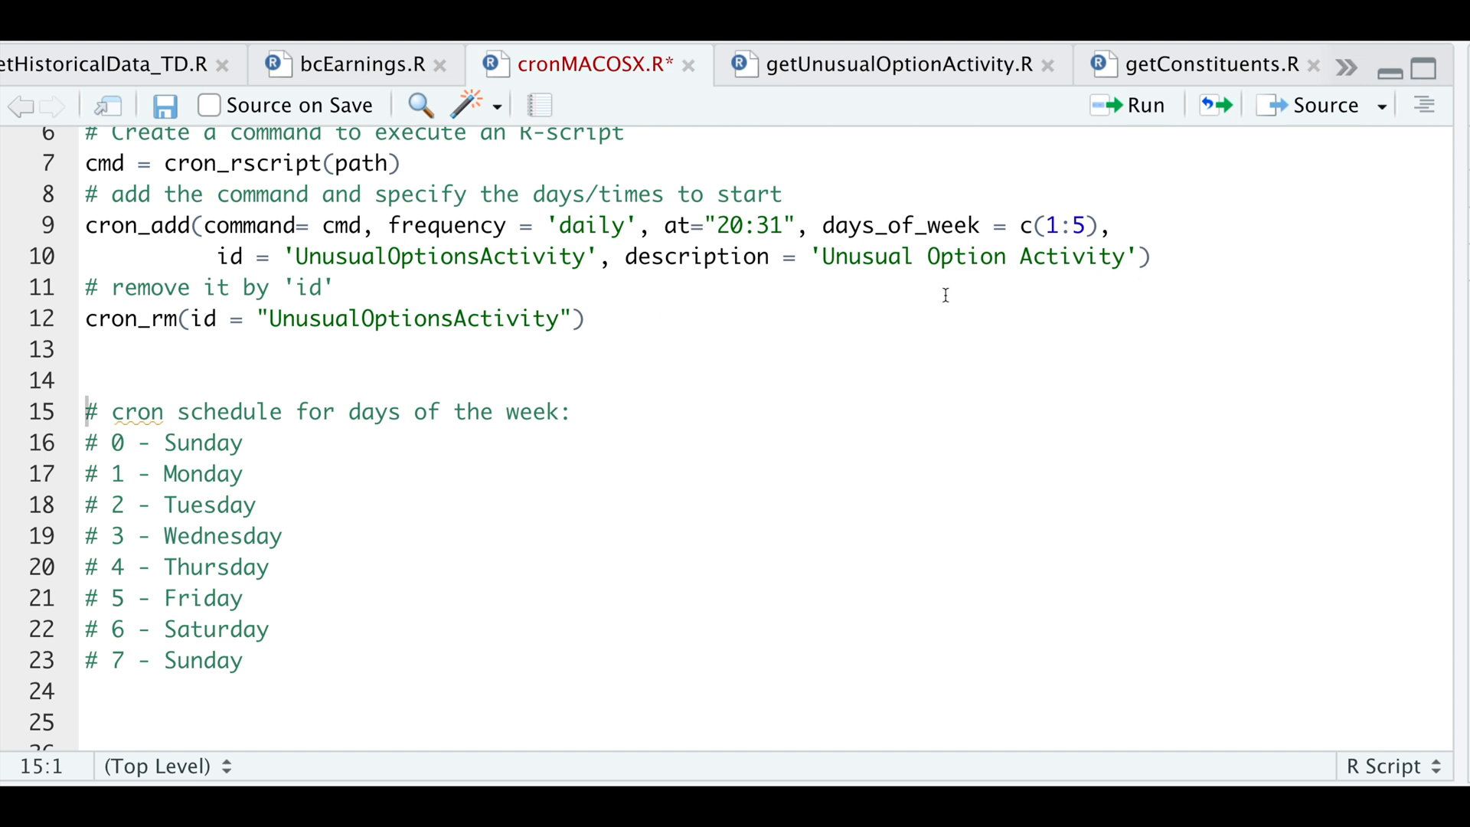
pyautogui.moveTo(408, 319)
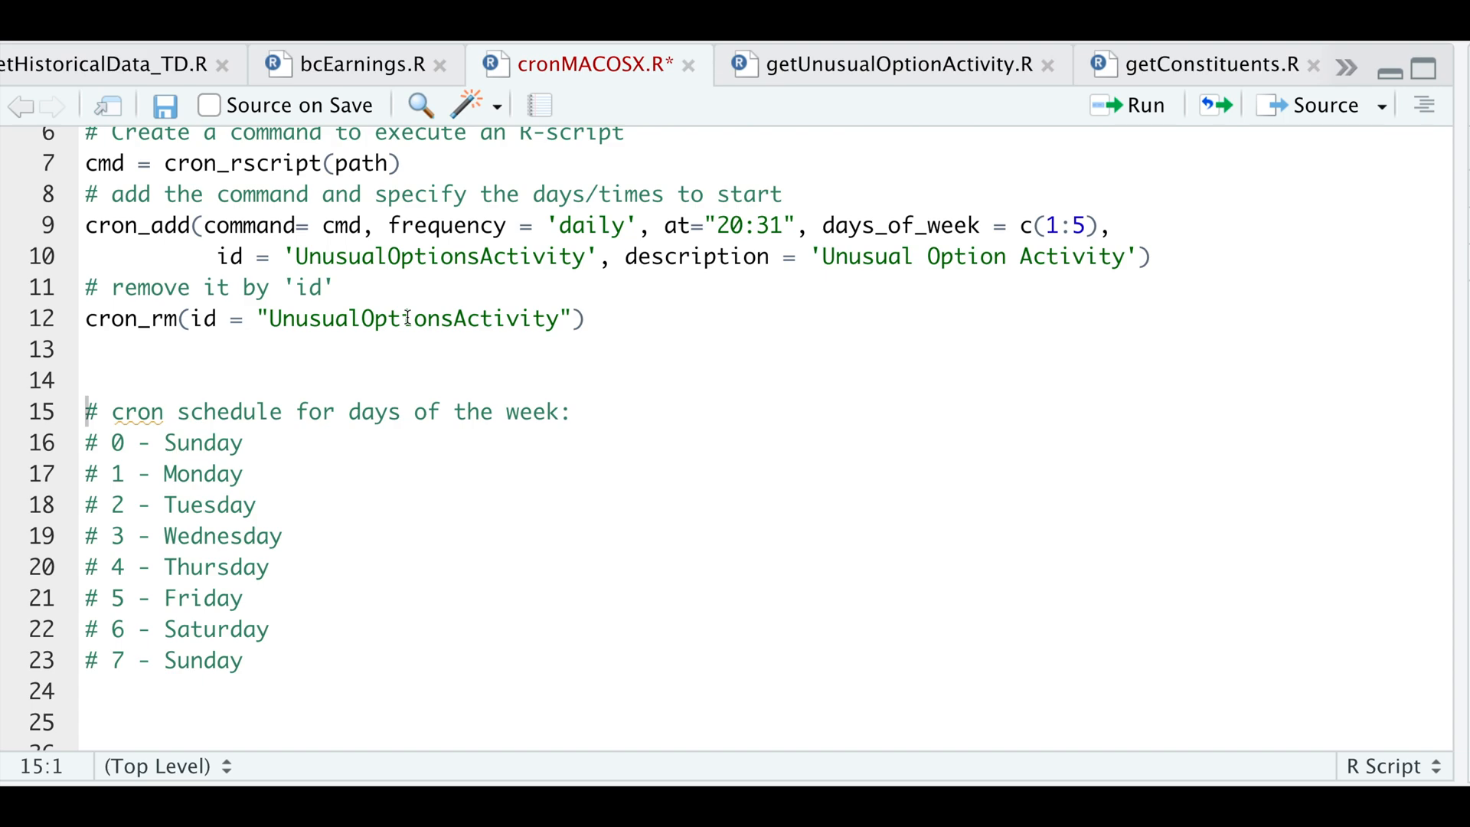